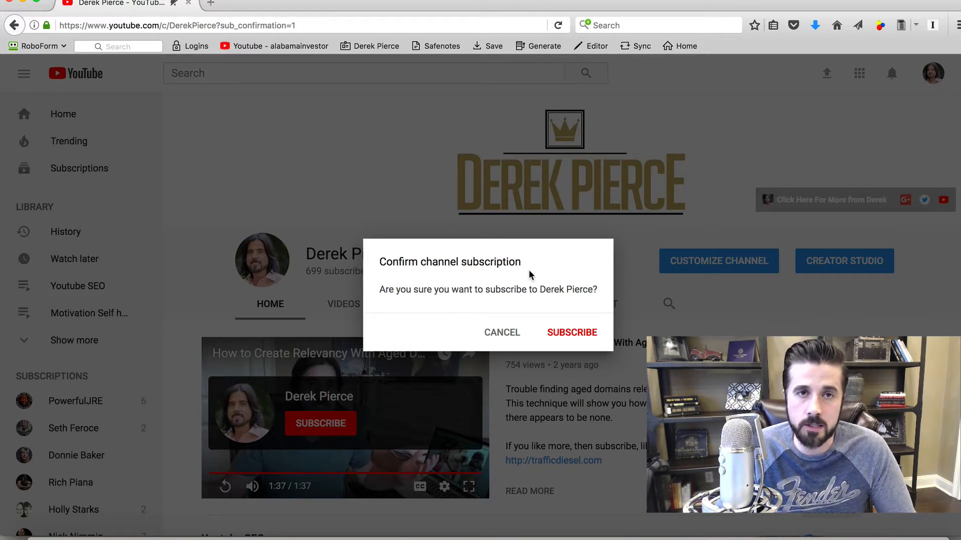
pyautogui.moveTo(532, 273)
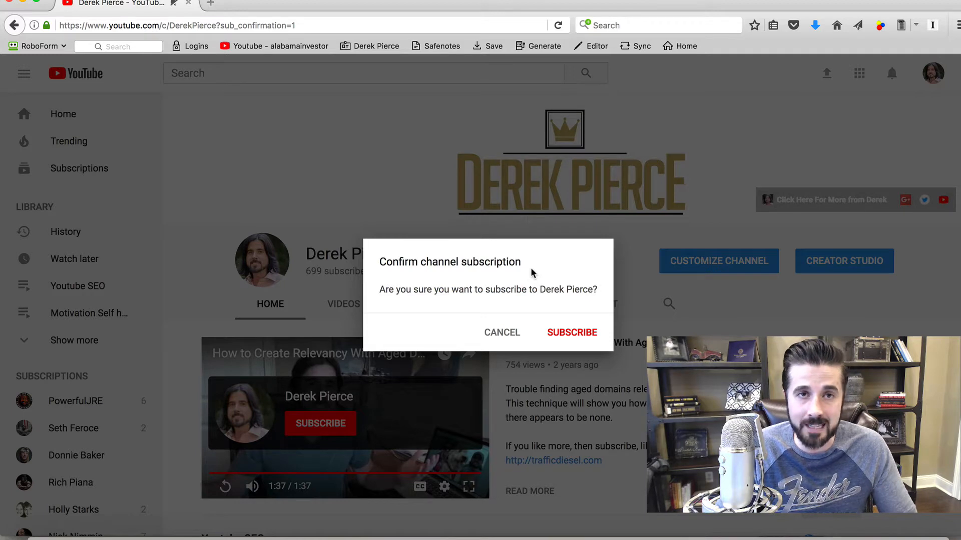
pyautogui.moveTo(529, 275)
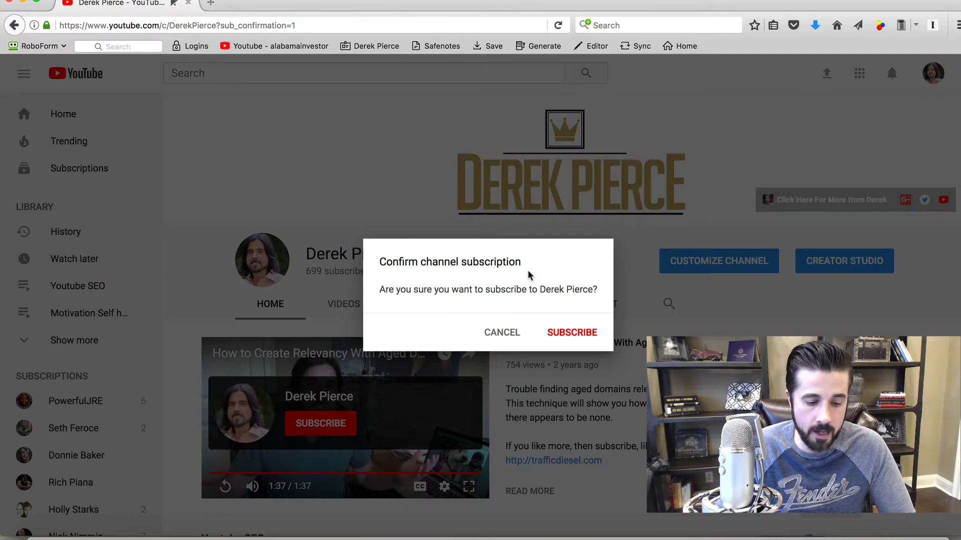
pyautogui.moveTo(565, 443)
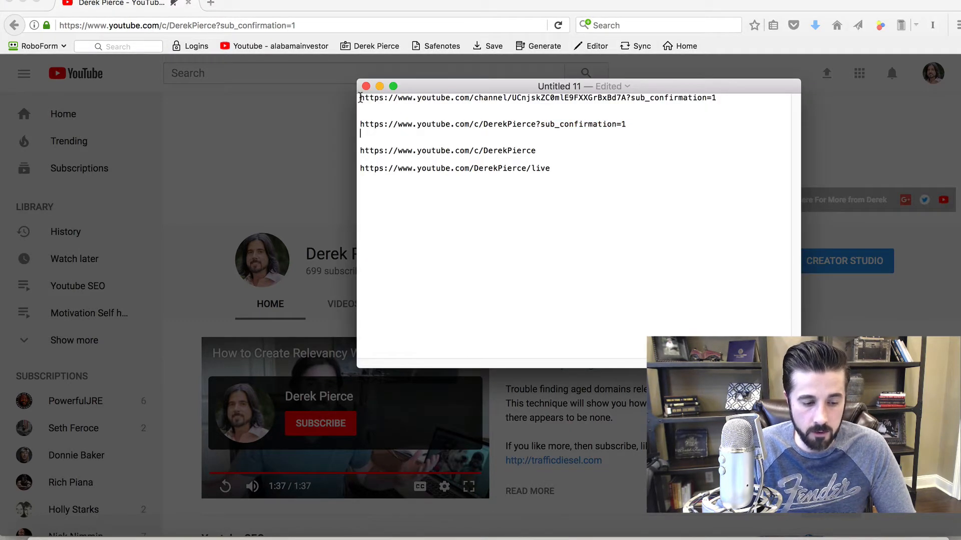
# Highlight the first channel URL in Untitled 11, then its ?sub_confirmation=1 parameter
pyautogui.tripleClick(538, 98)
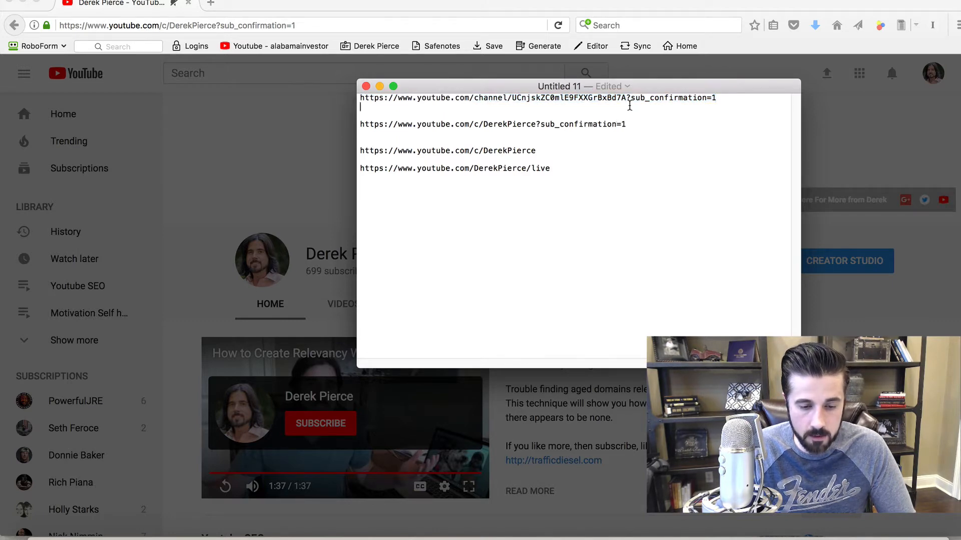
pyautogui.moveTo(630, 98); pyautogui.dragTo(722, 98)
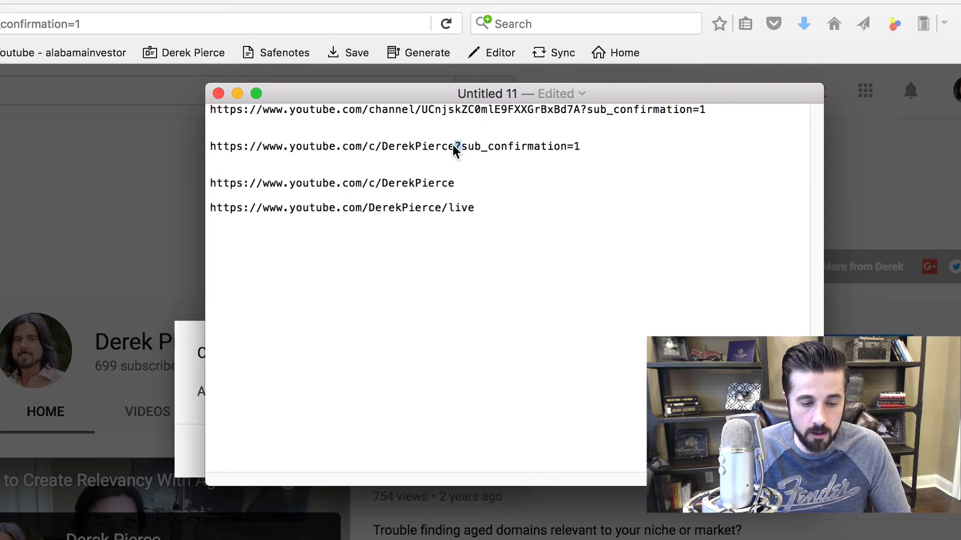
pyautogui.tripleClick(394, 147)
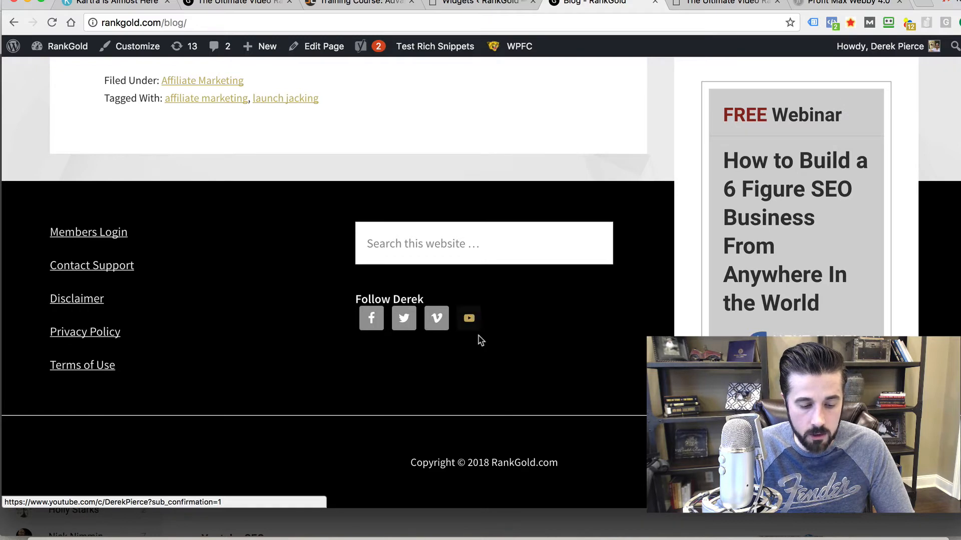
pyautogui.moveTo(469, 318)
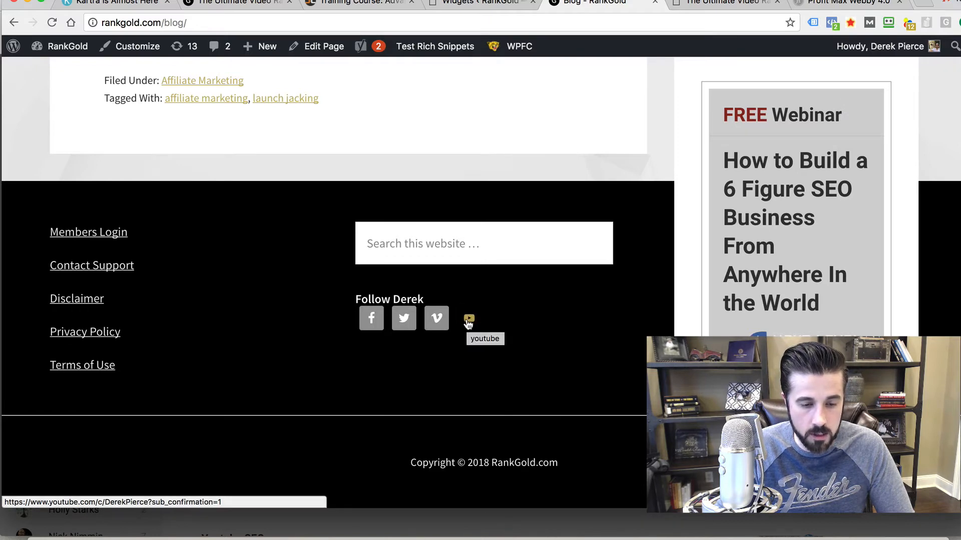
pyautogui.click(469, 319)
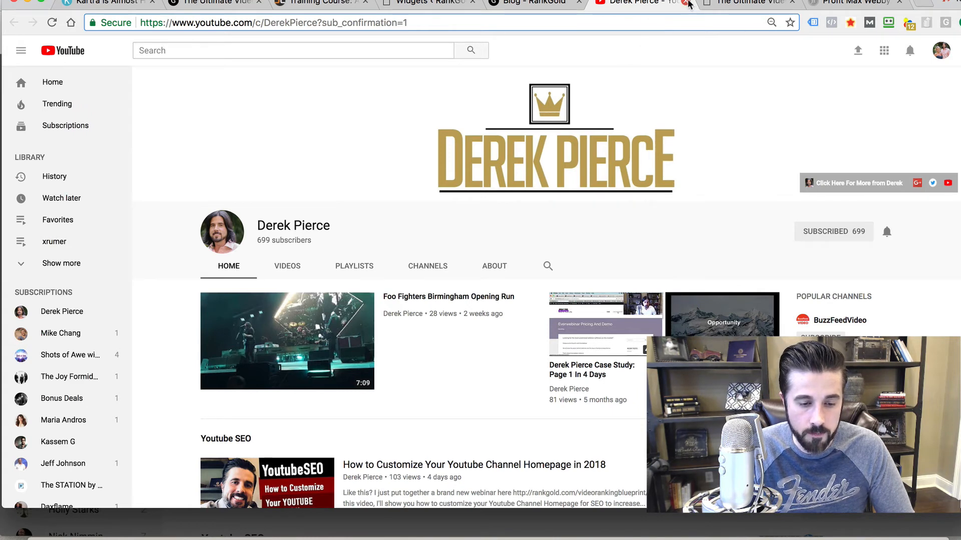
pyautogui.click(527, 3)
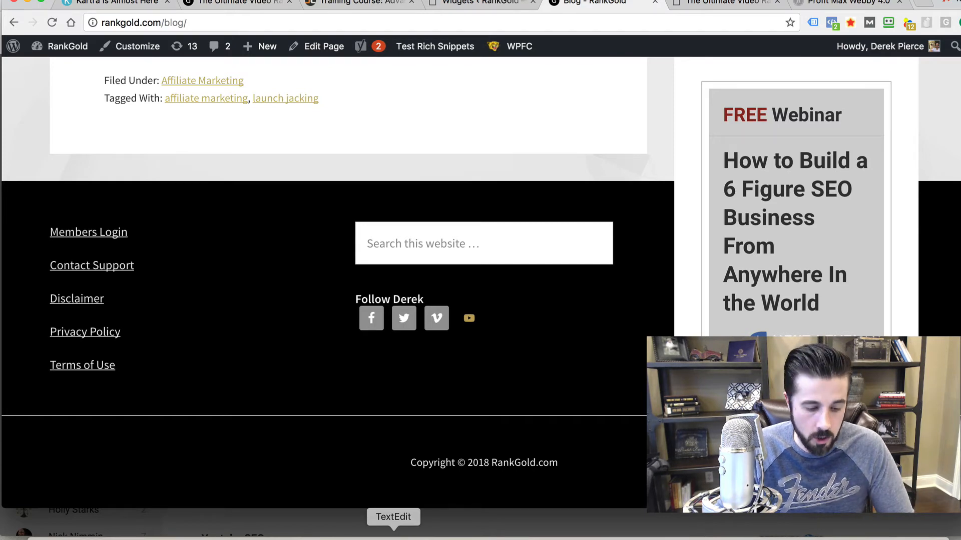
# Bring back the URL note, move it lower, clear the /live selection, and open a new tab
pyautogui.click(393, 516)
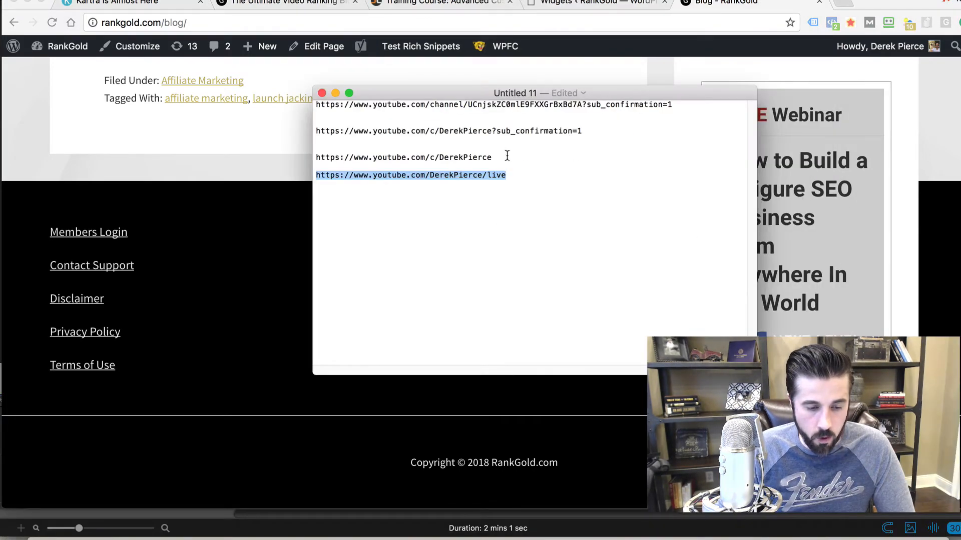
pyautogui.moveTo(515, 93); pyautogui.dragTo(459, 119)
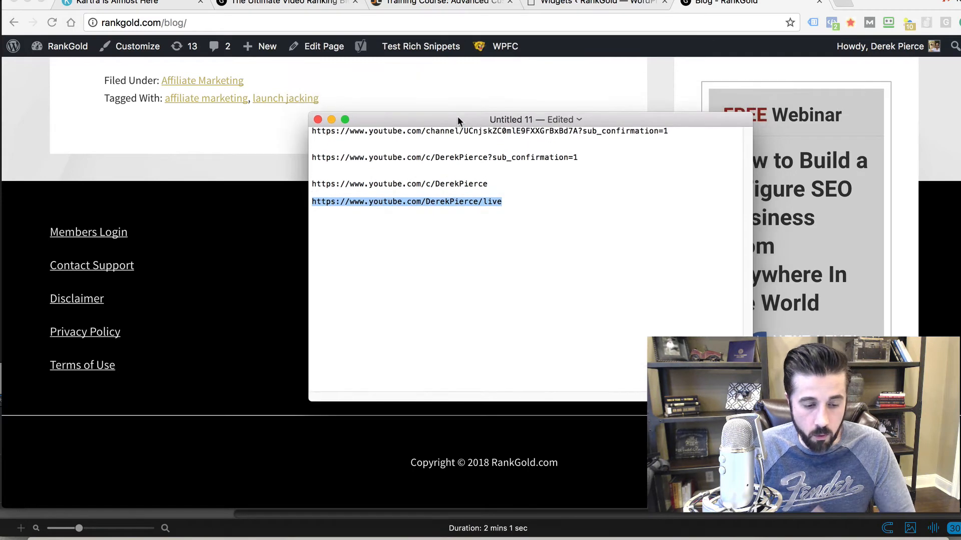
pyautogui.click(521, 214)
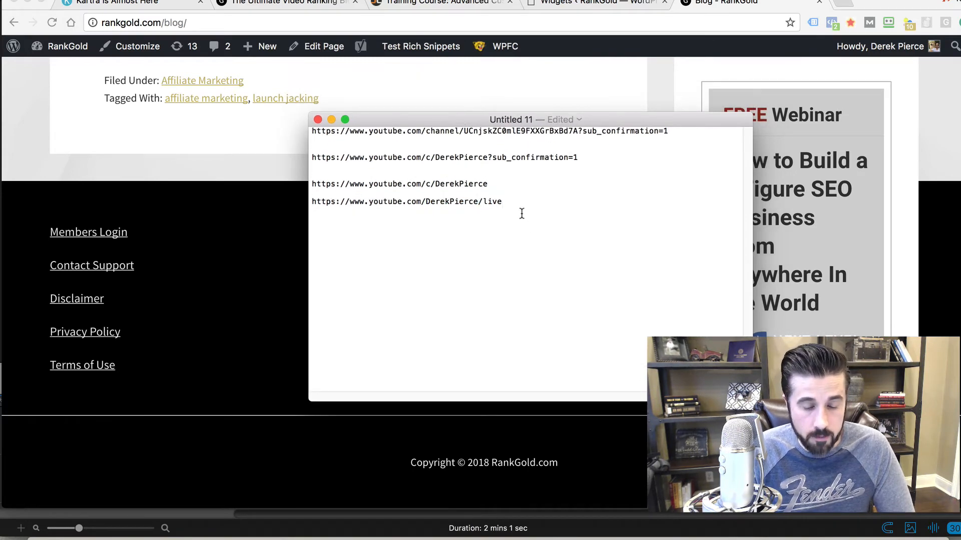
pyautogui.click(502, 201)
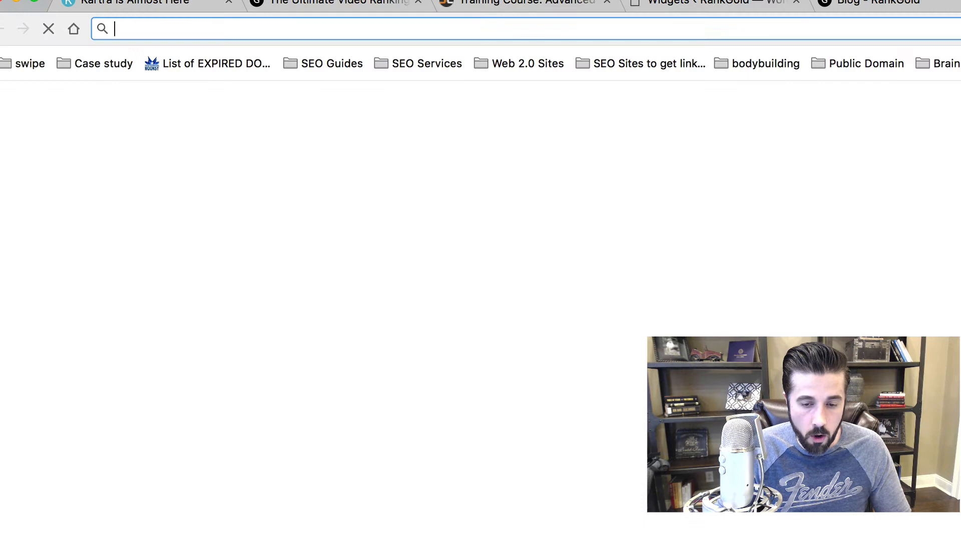
pyautogui.write('https://www.youtube.com/DerekPierce/live')
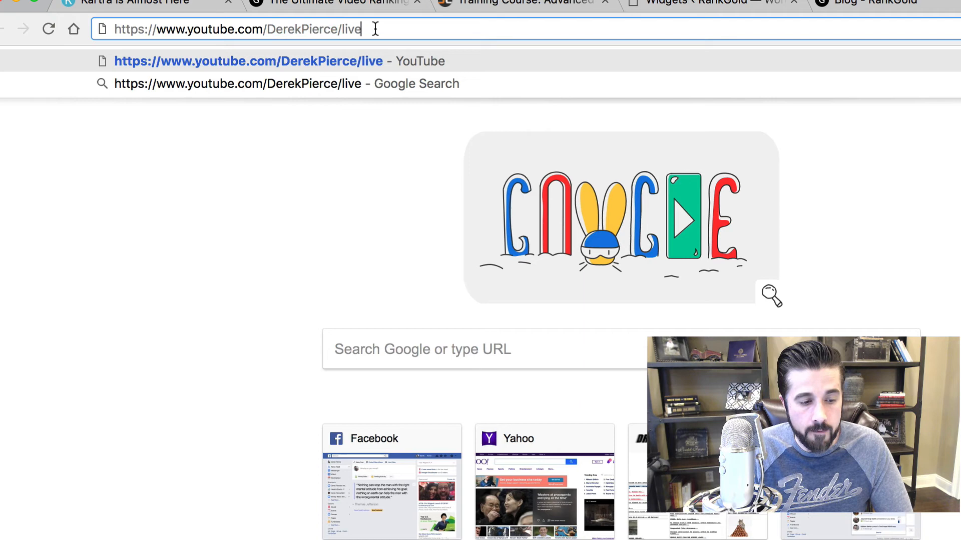
pyautogui.moveTo(384, 29)
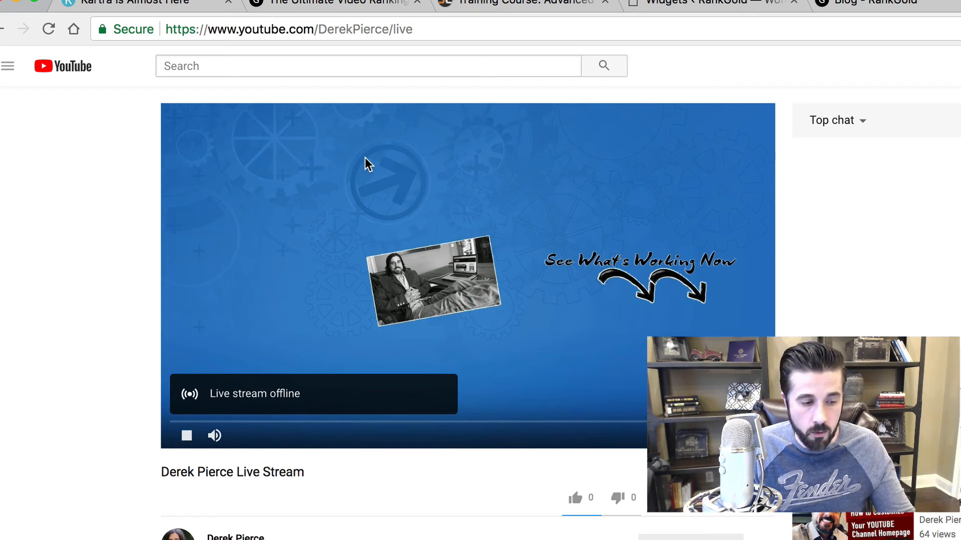
pyautogui.moveTo(368, 317)
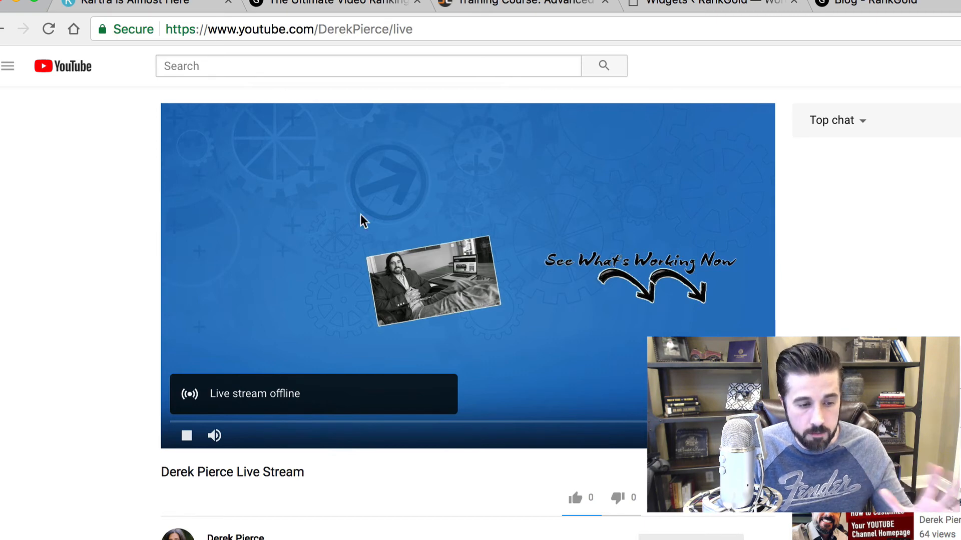
pyautogui.moveTo(372, 66)
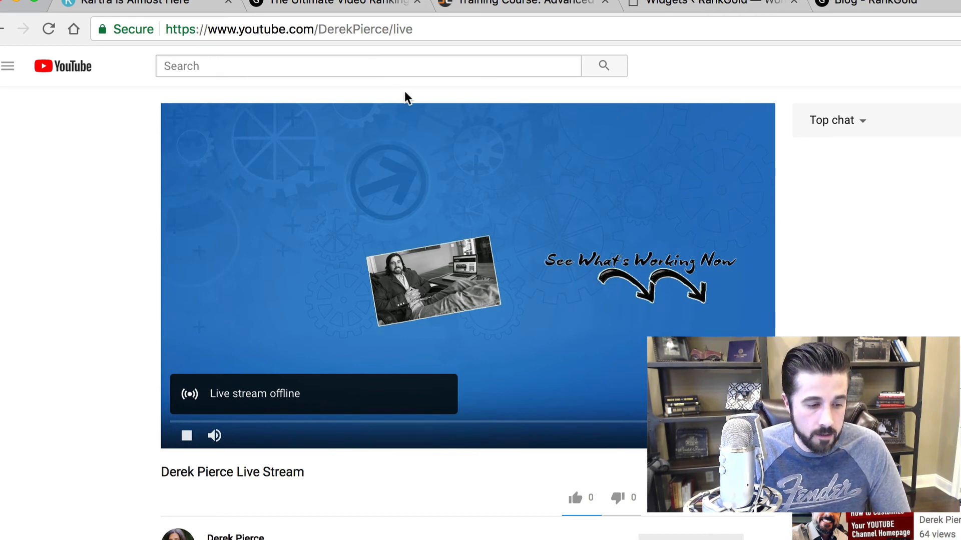
pyautogui.click(288, 29)
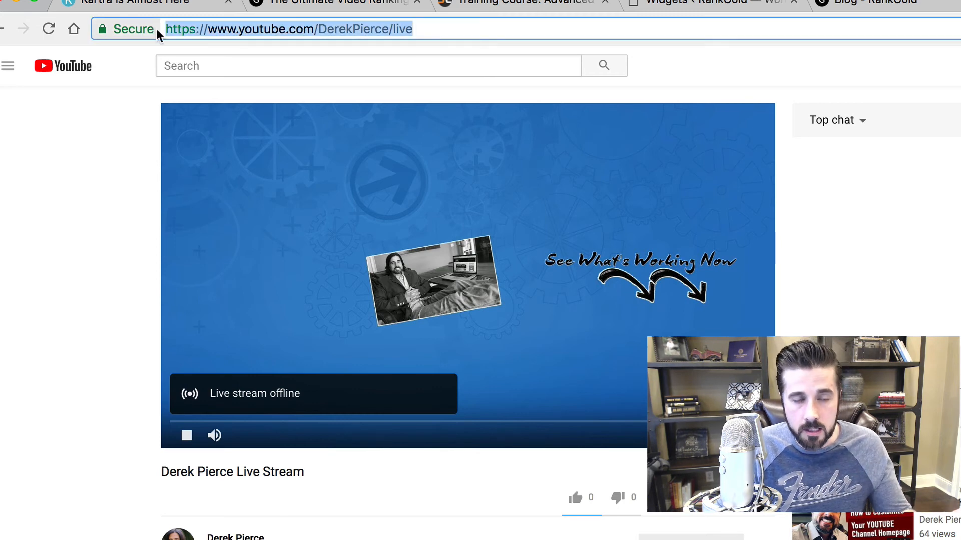
pyautogui.moveTo(128, 29)
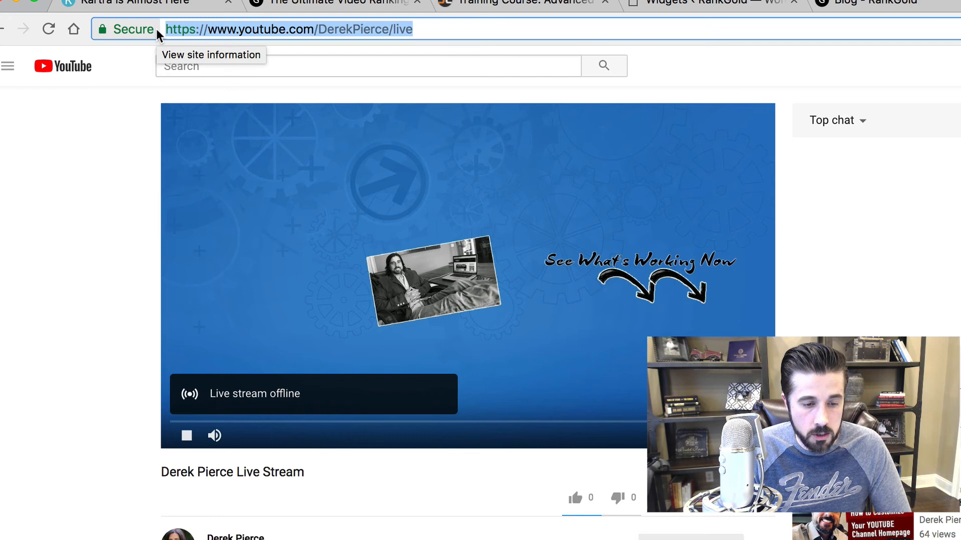